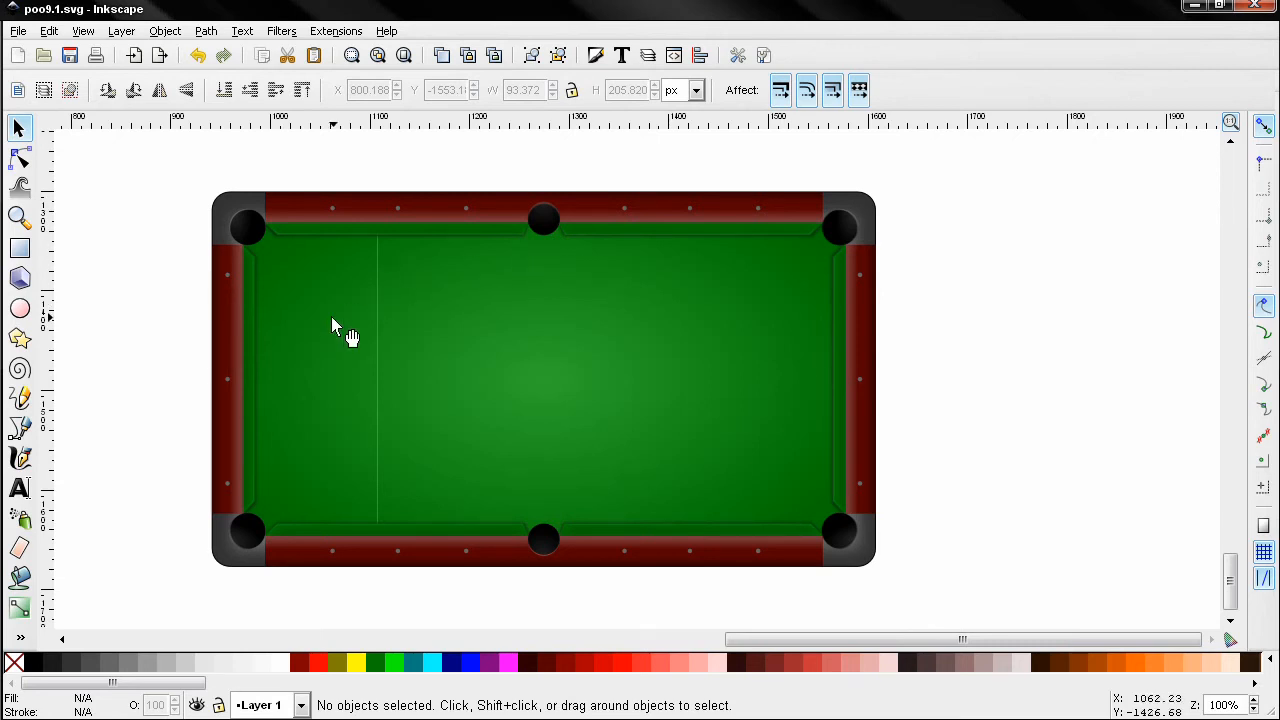
mouse_move(664, 430)
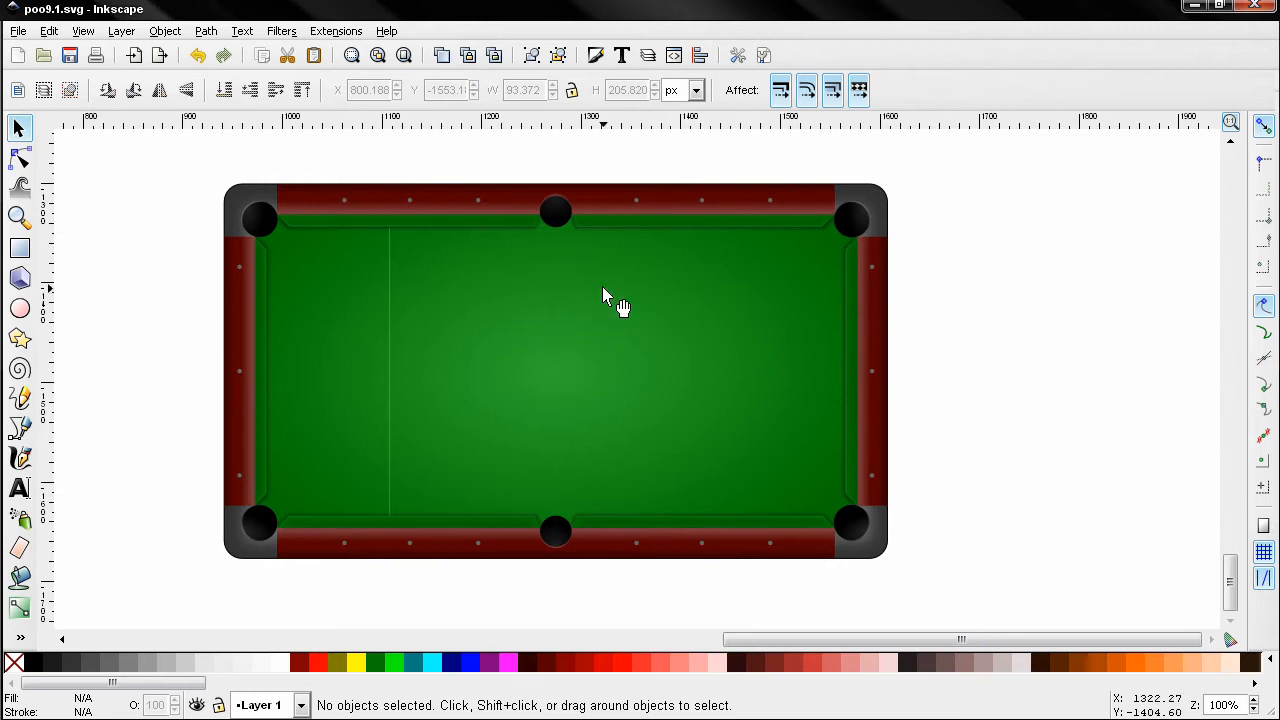
mouse_move(480, 268)
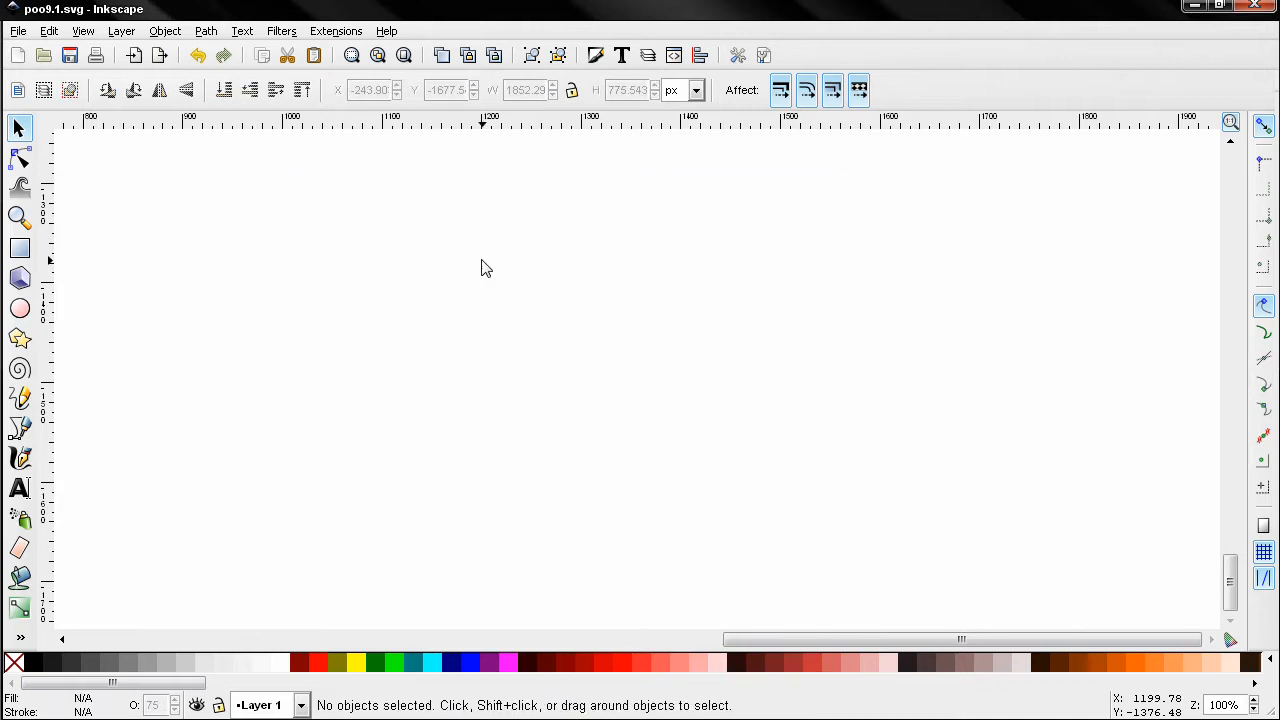
Step: Draw a rectangle on the canvas and size it to 666 by 375 px
drag(270, 232, 804, 472)
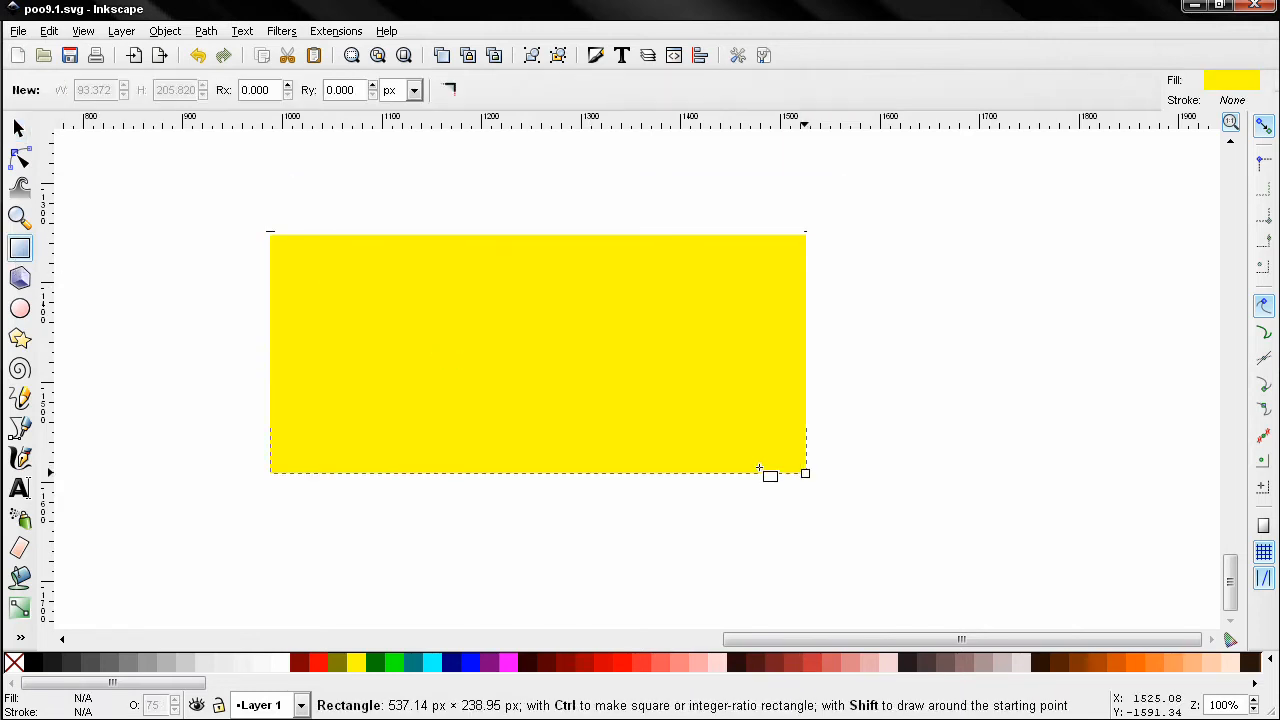
click(18, 128)
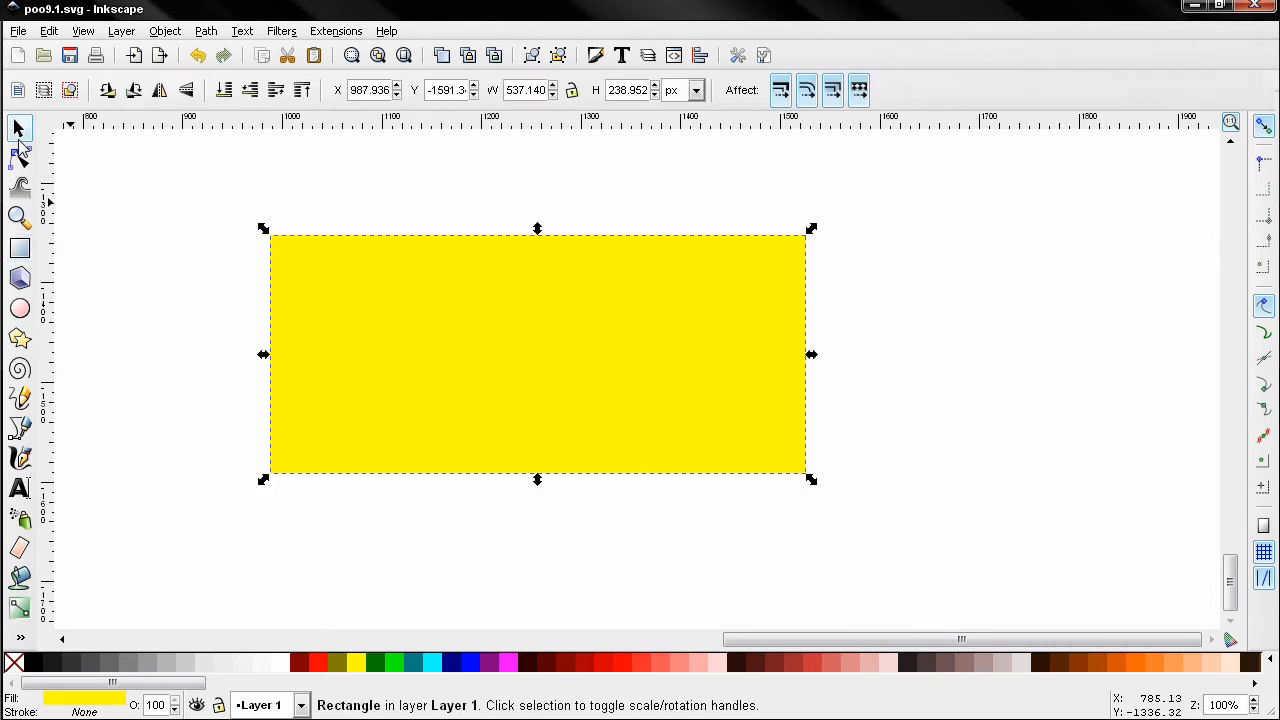
triple_click(524, 90)
text(666.000)
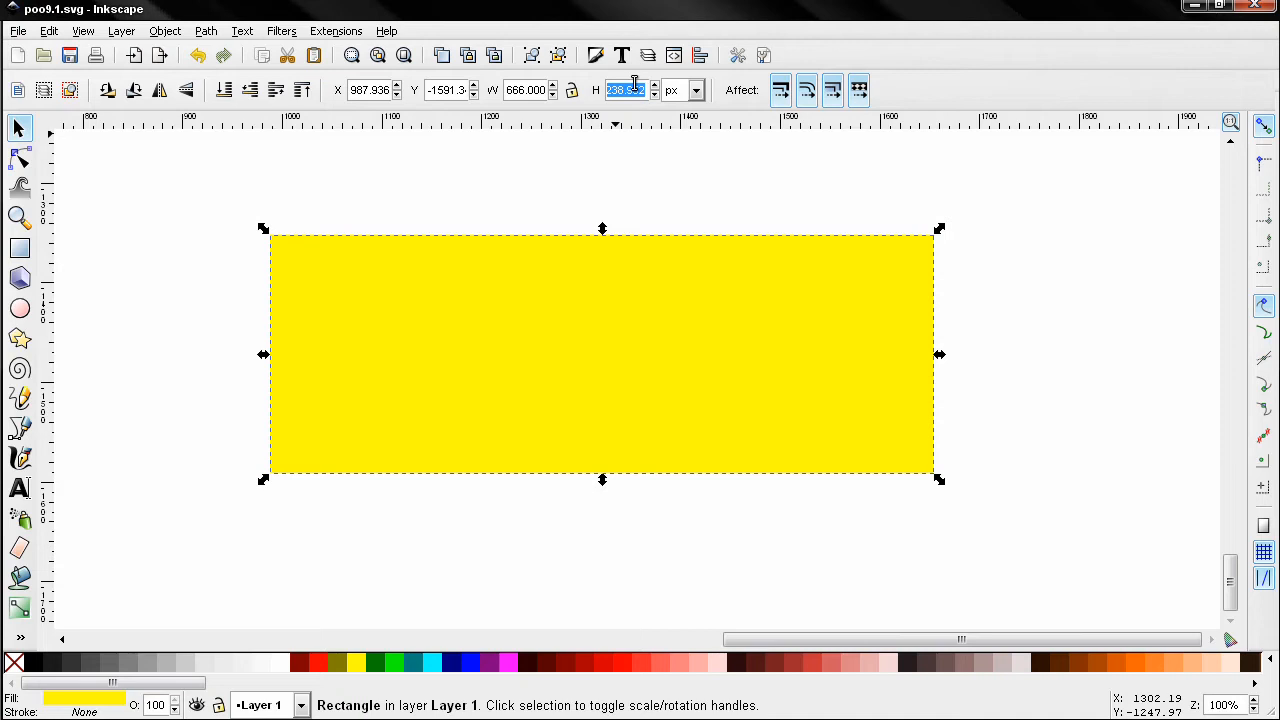
text(375.000)
text(333333ff)
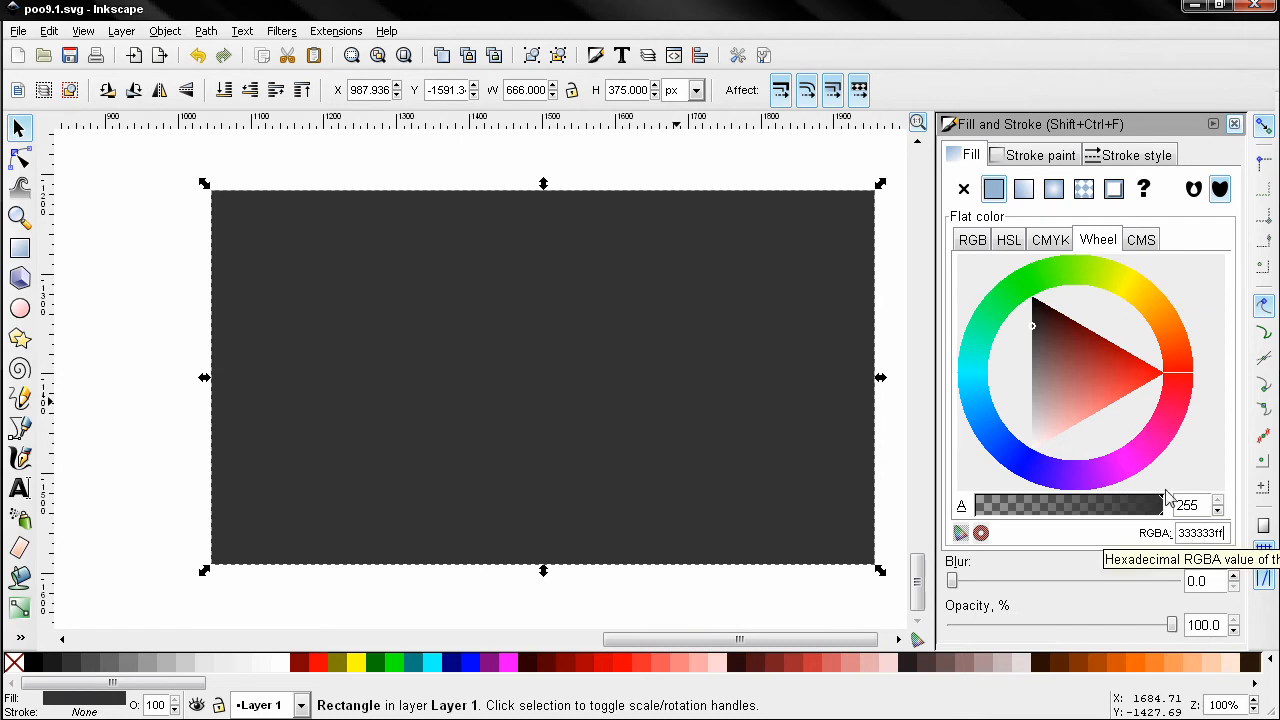
Step: Fill the rectangle dark gray #333333 with a flat black stroke, then close Fill and Stroke
click(994, 188)
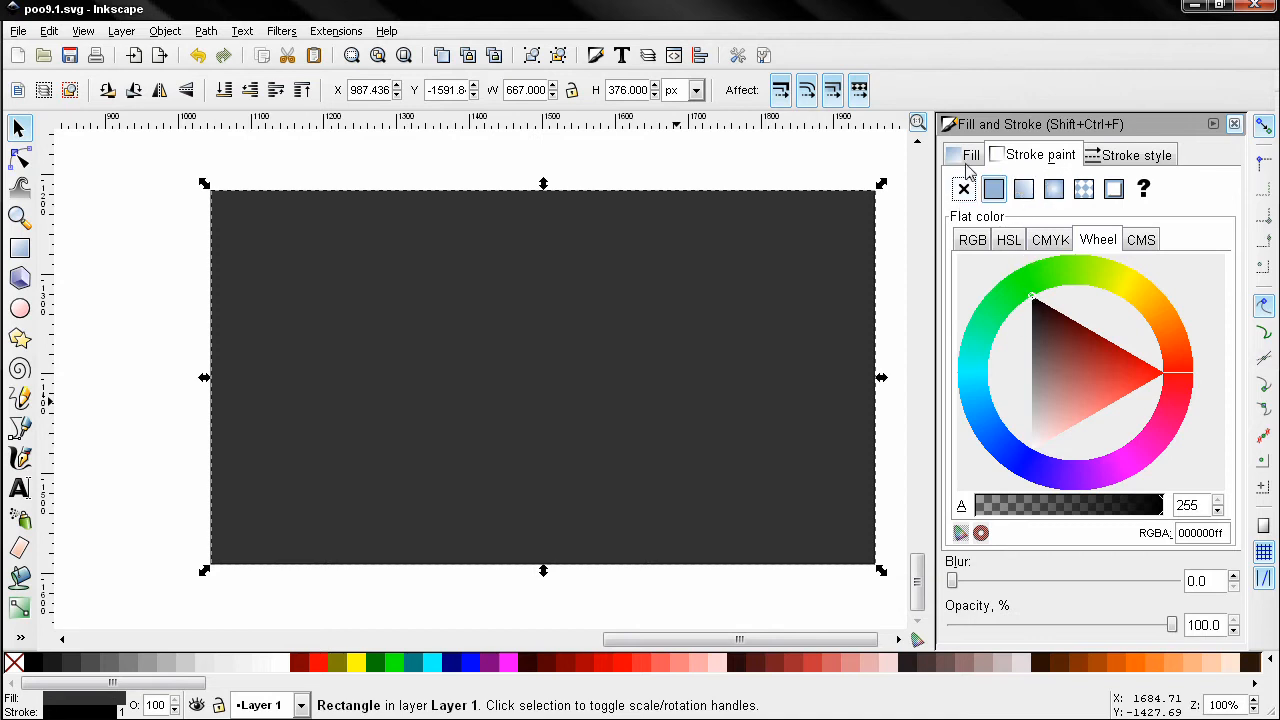
click(1032, 324)
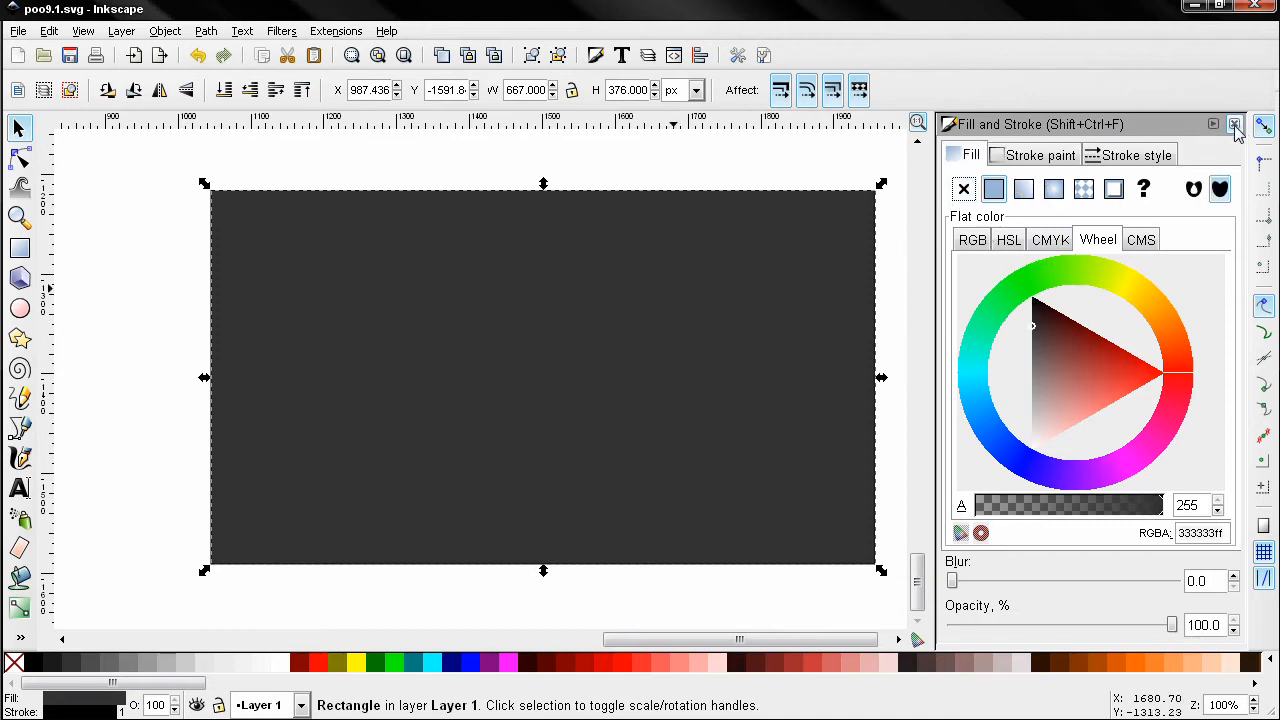
click(1236, 124)
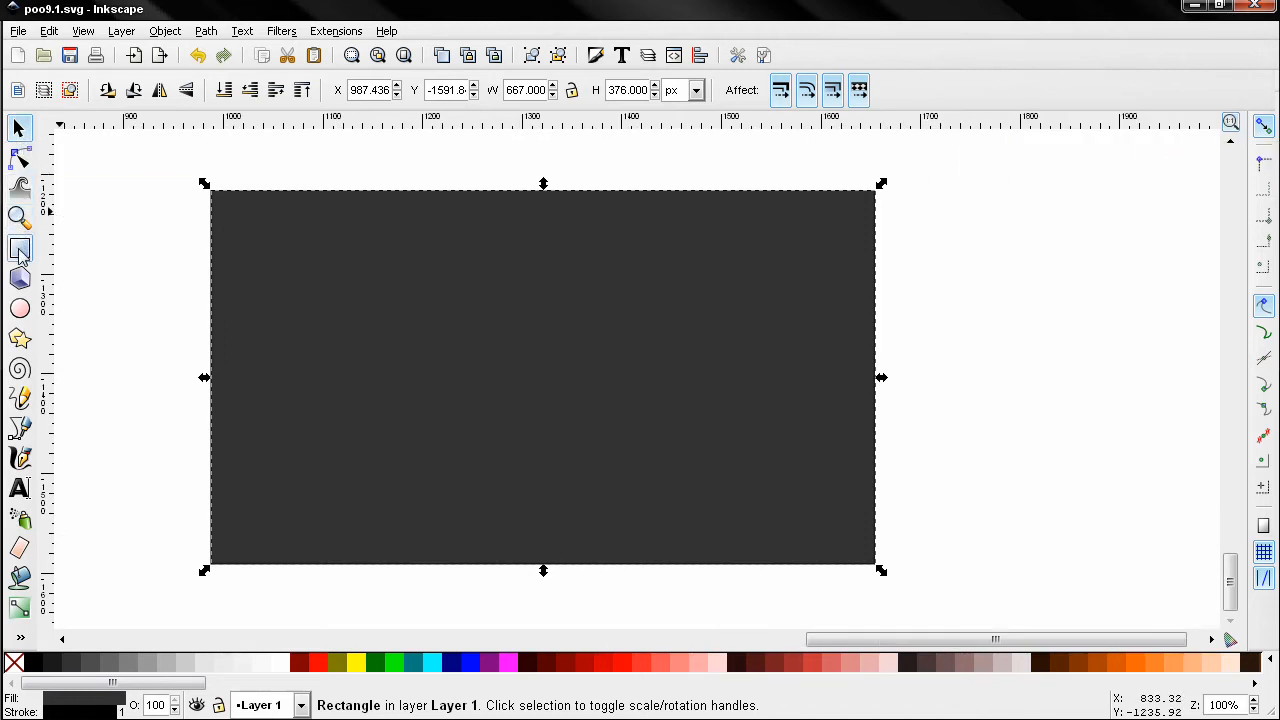
Step: Round the base rectangle's corners with a radius of 19
click(20, 248)
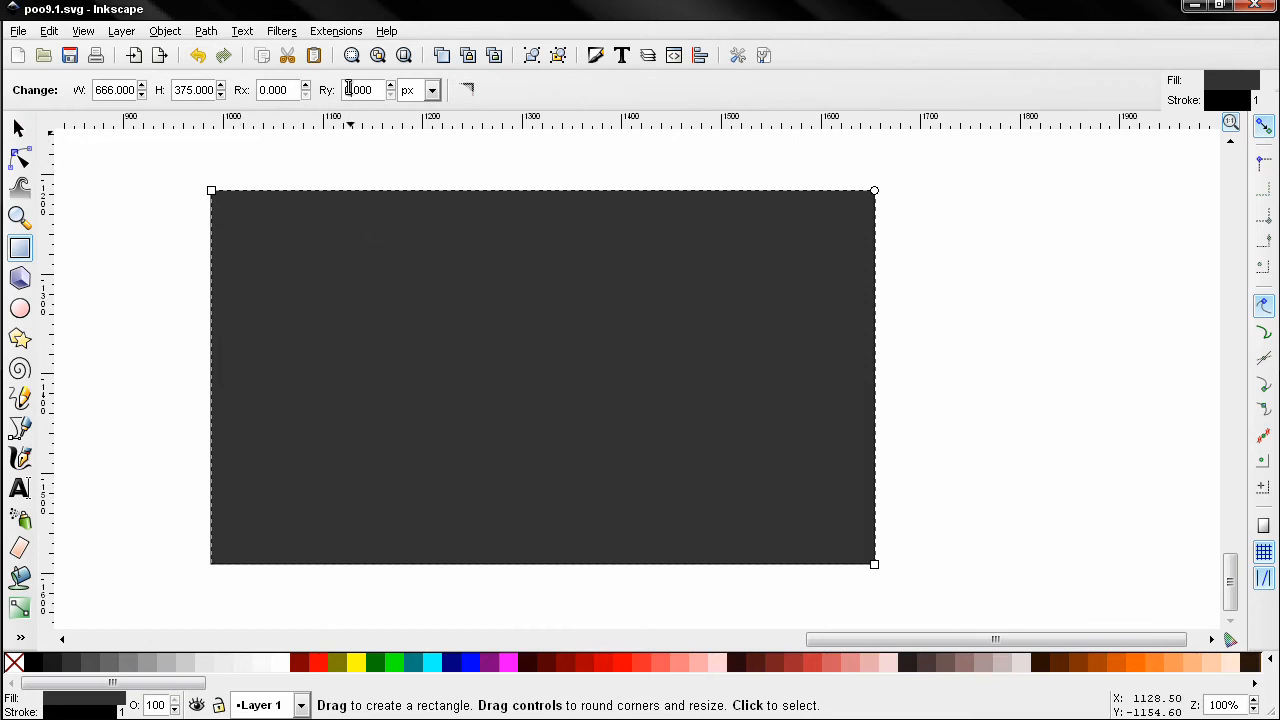
triple_click(360, 90)
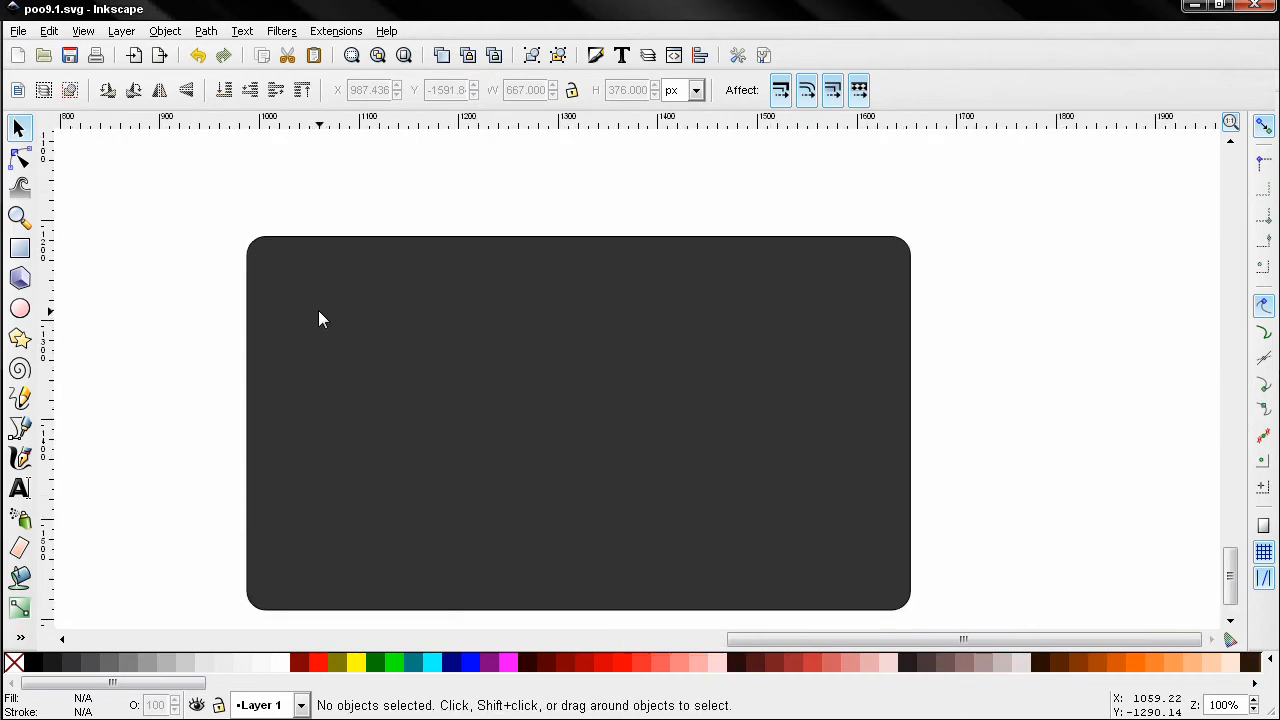
click(20, 248)
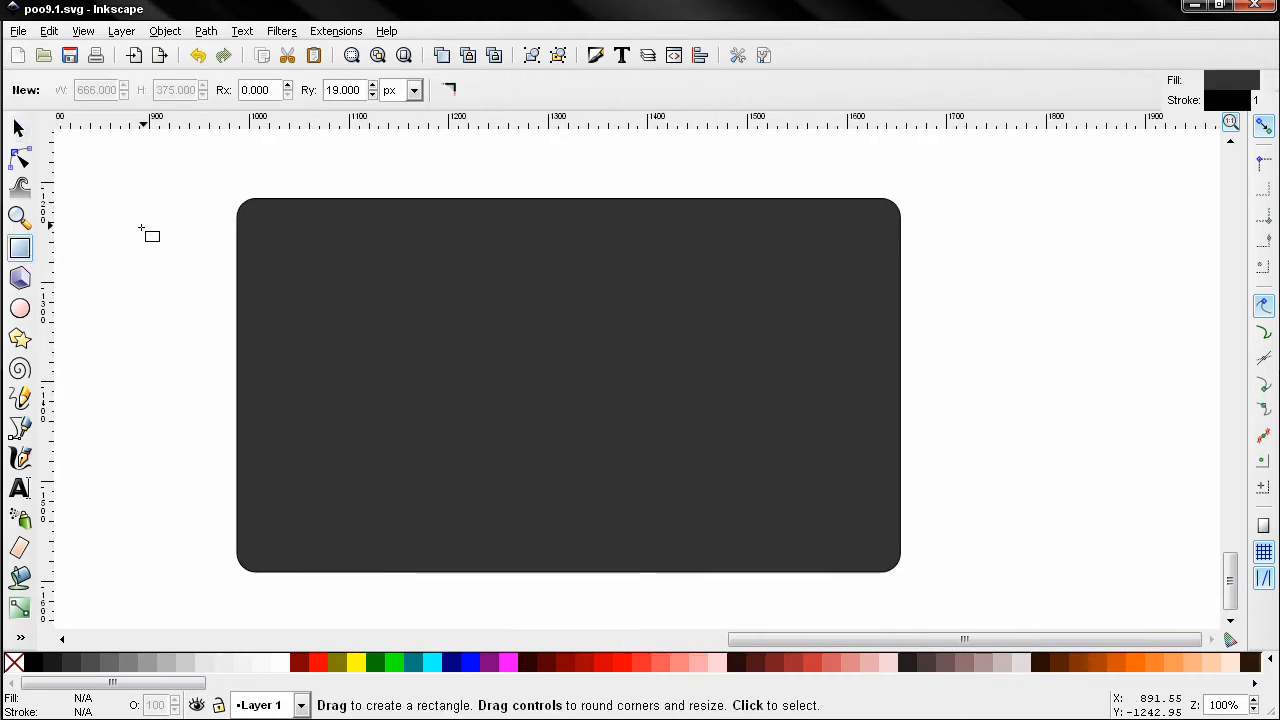
Step: Draw a dark red #550000 rail 31 px tall and move it over the top of the base
drag(140, 236, 628, 192)
text(550000ff)
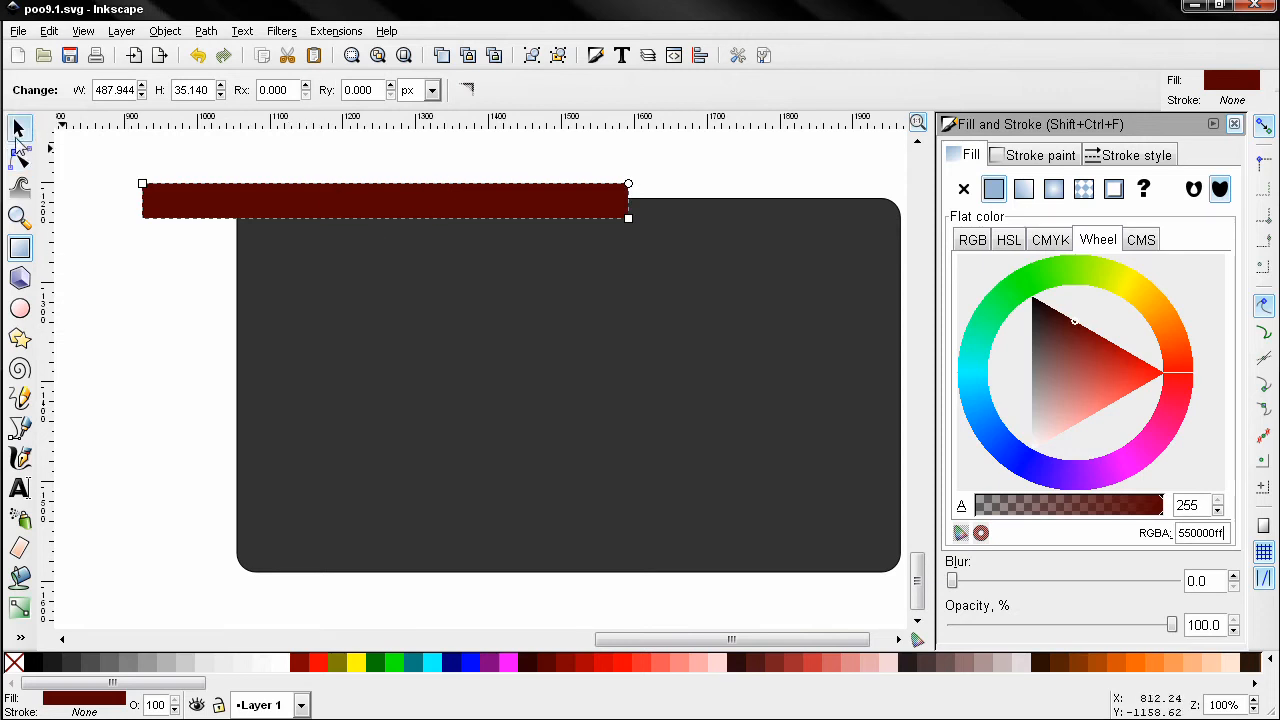
click(20, 128)
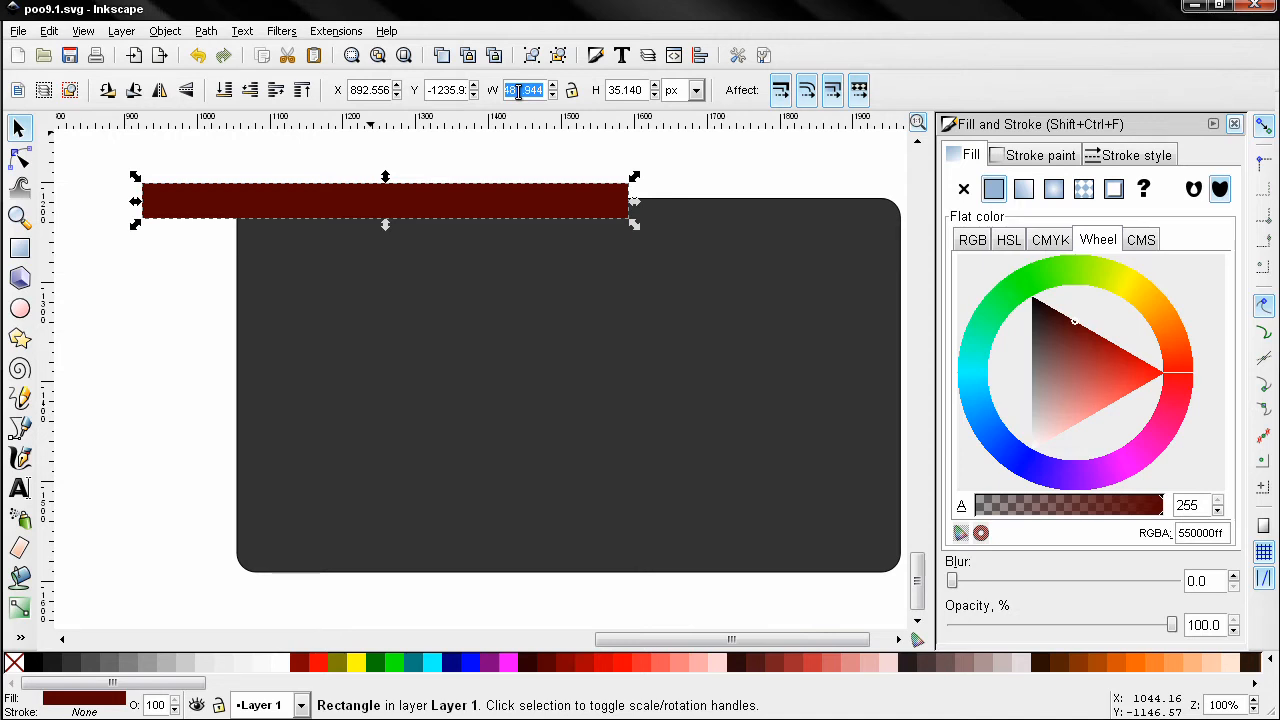
text(27)
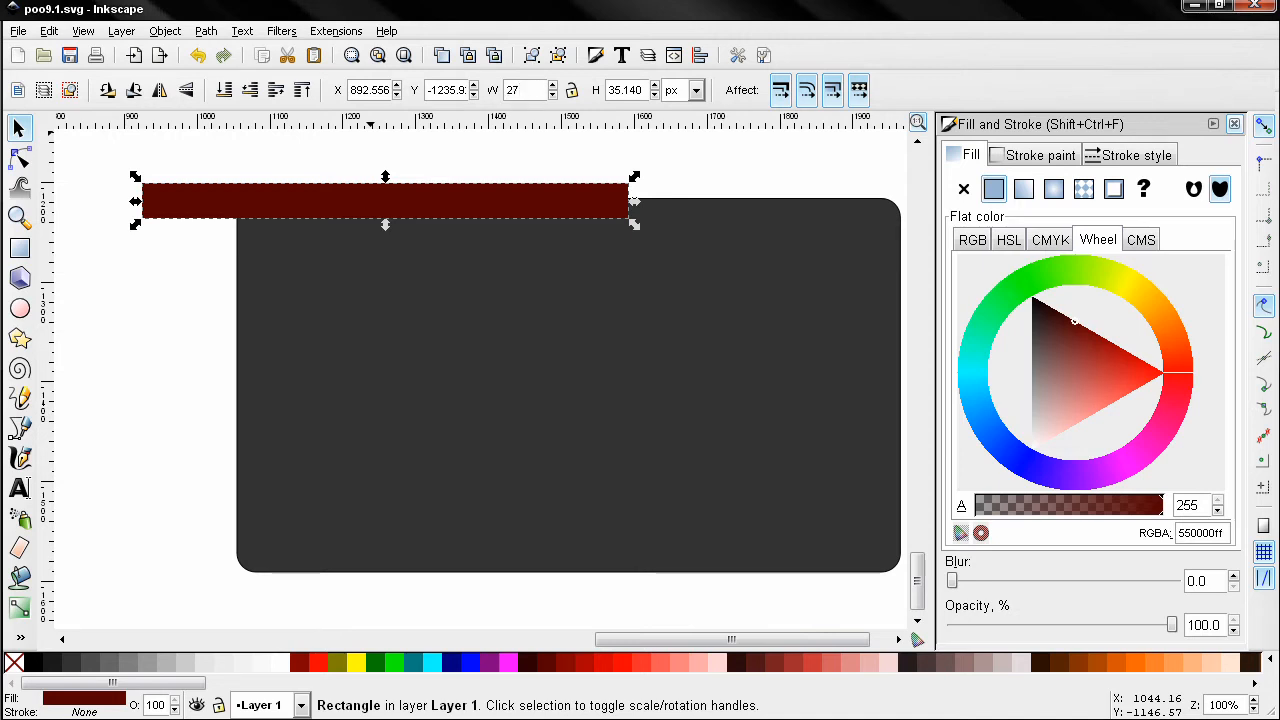
text(5)
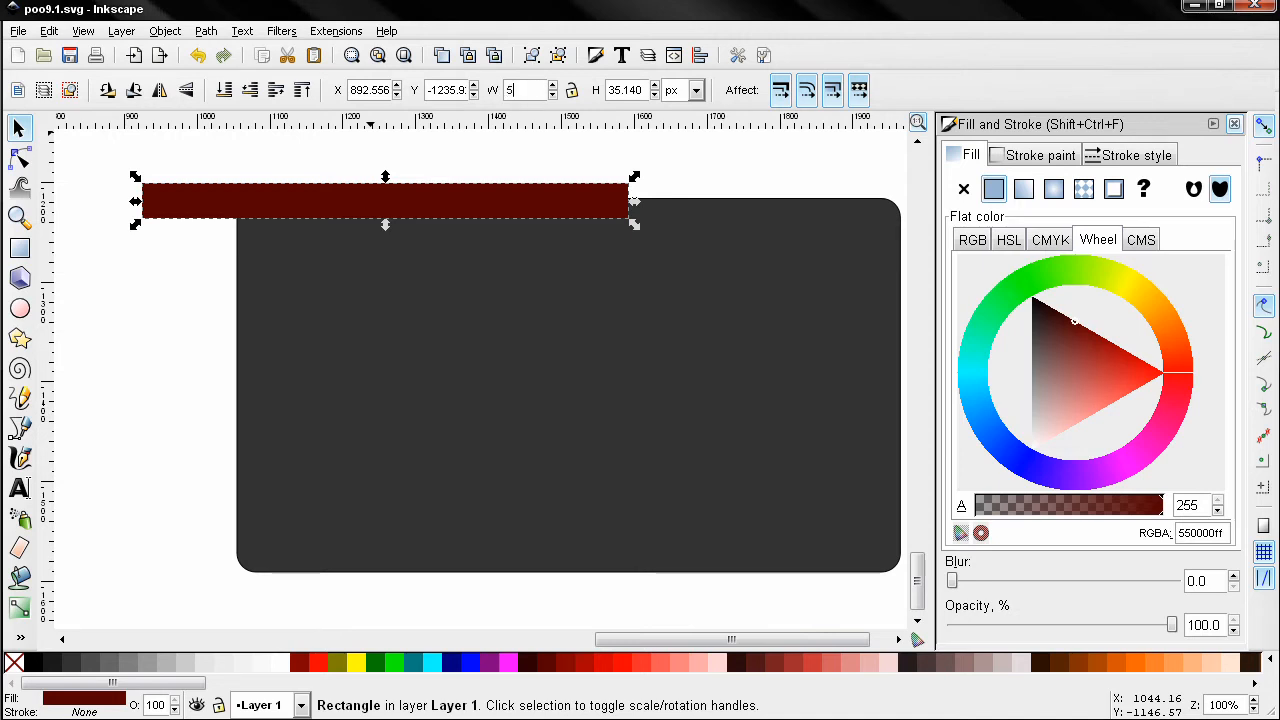
drag(636, 200, 708, 200)
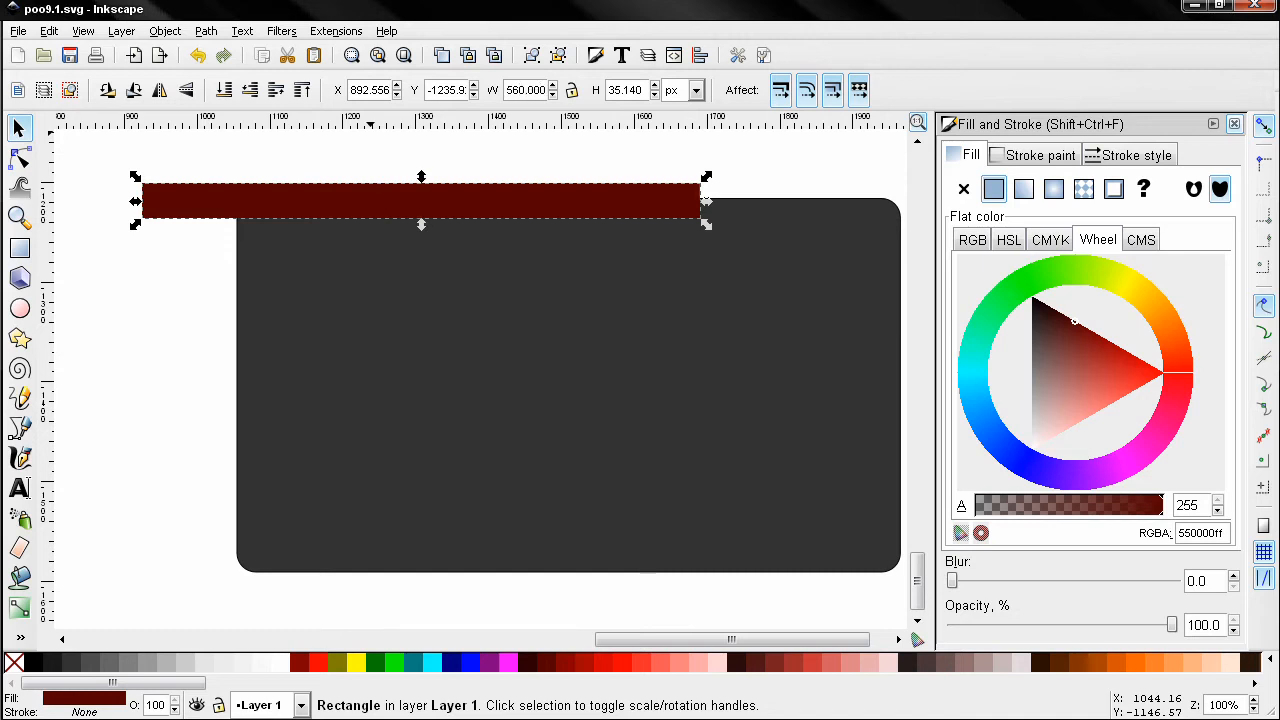
mouse_move(576, 80)
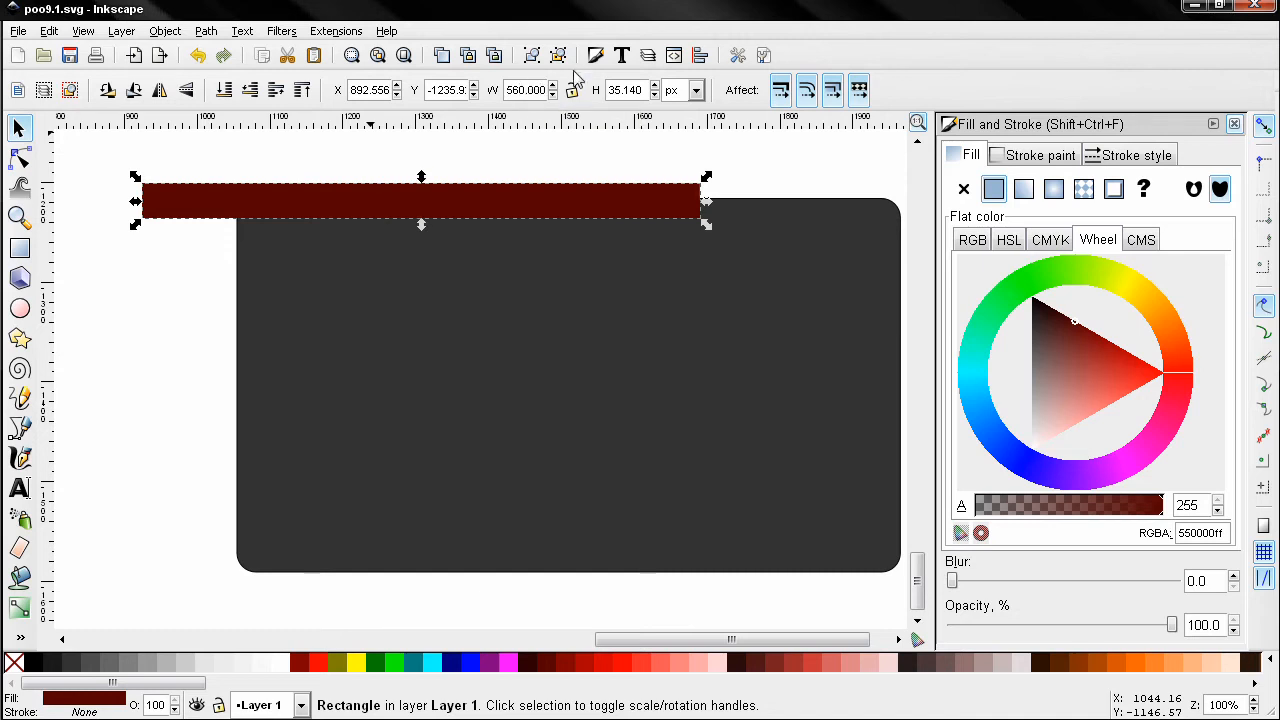
text(3)
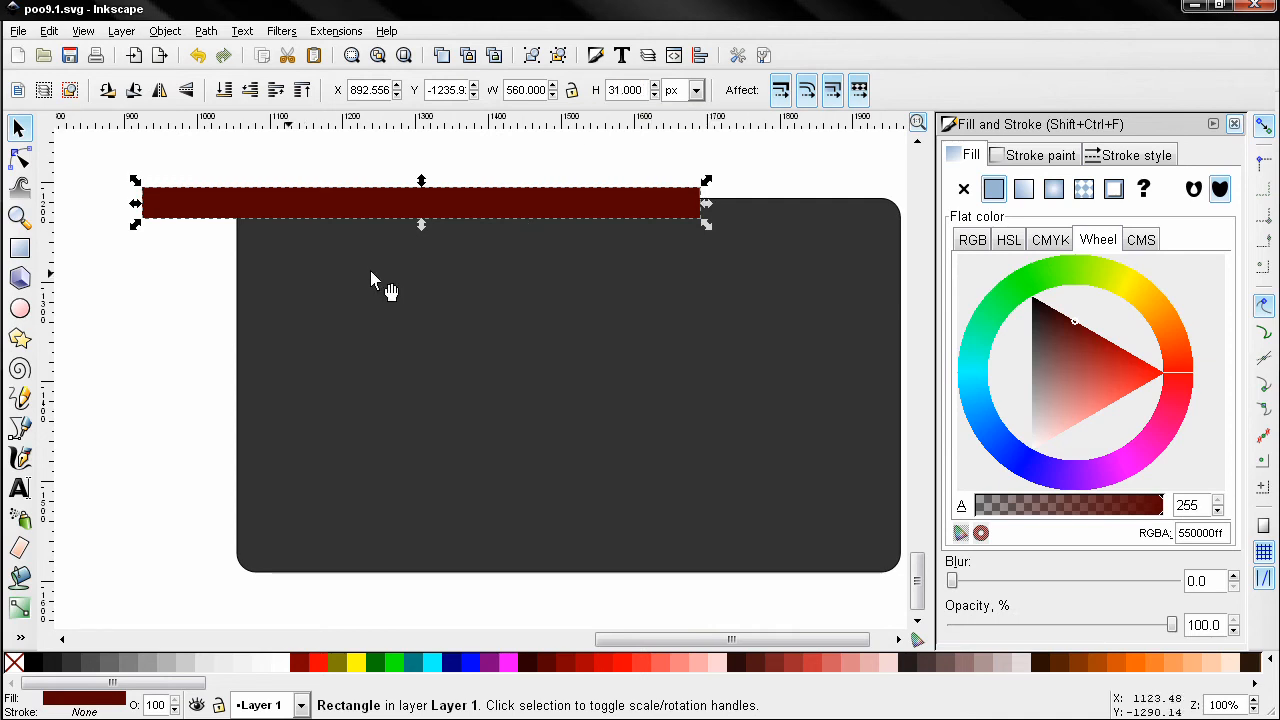
mouse_move(404, 230)
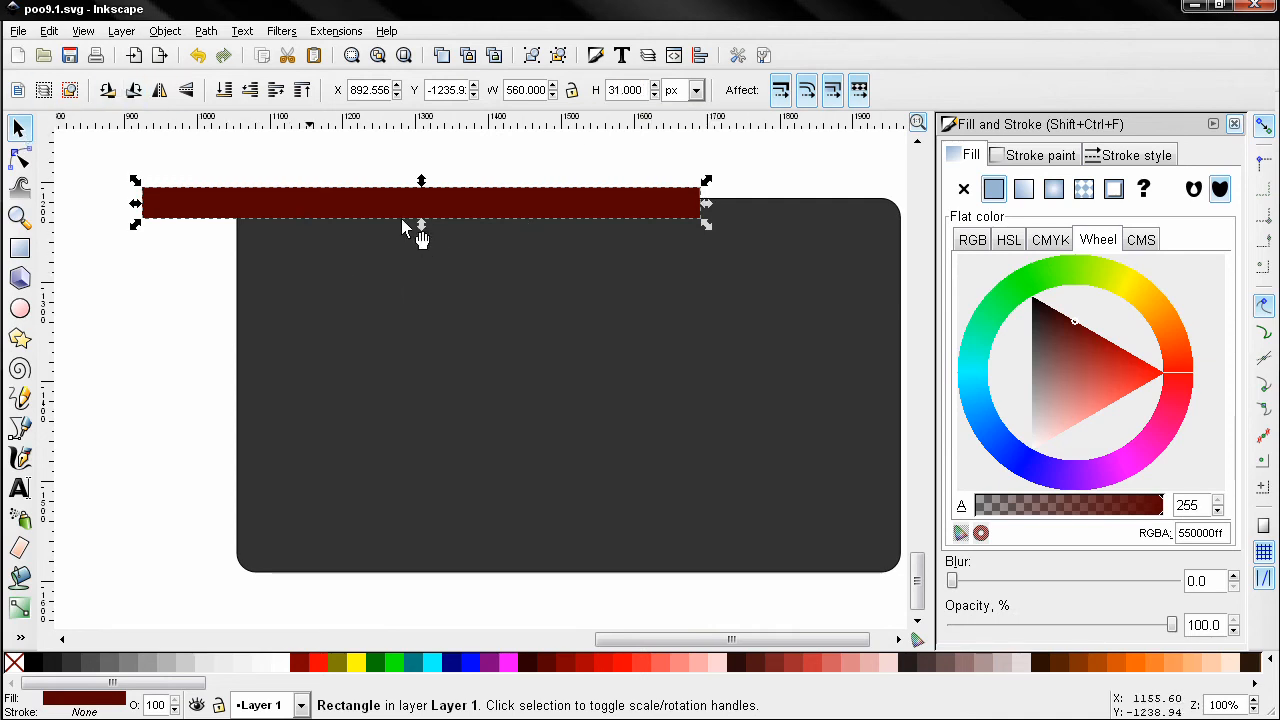
drag(420, 204, 560, 218)
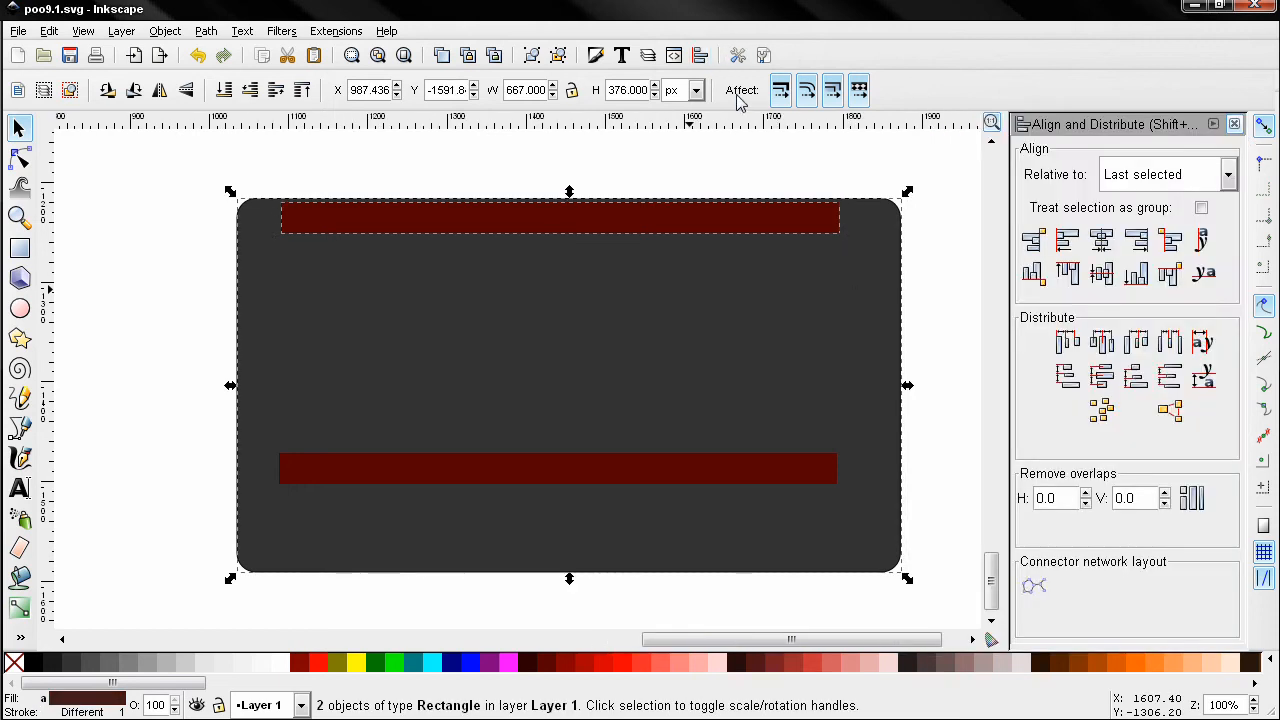
Step: Center the top rail horizontally on the base and make it flush with the top edge
click(1100, 240)
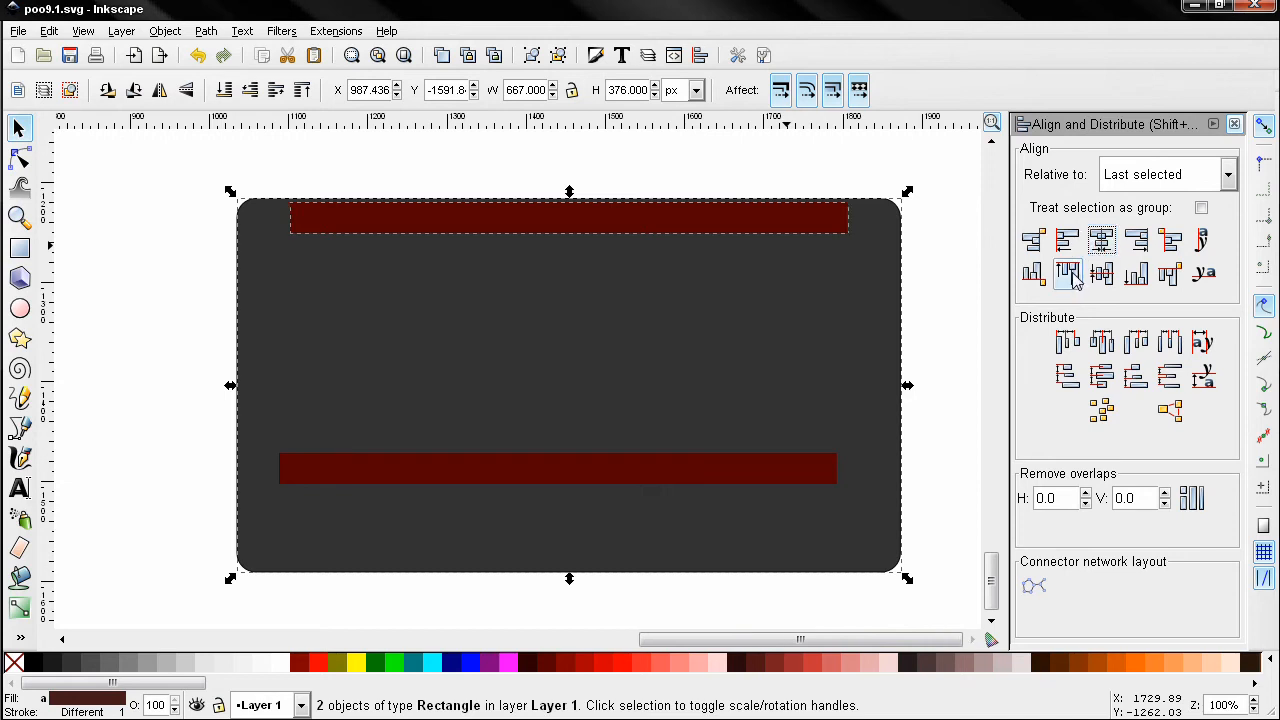
click(1068, 272)
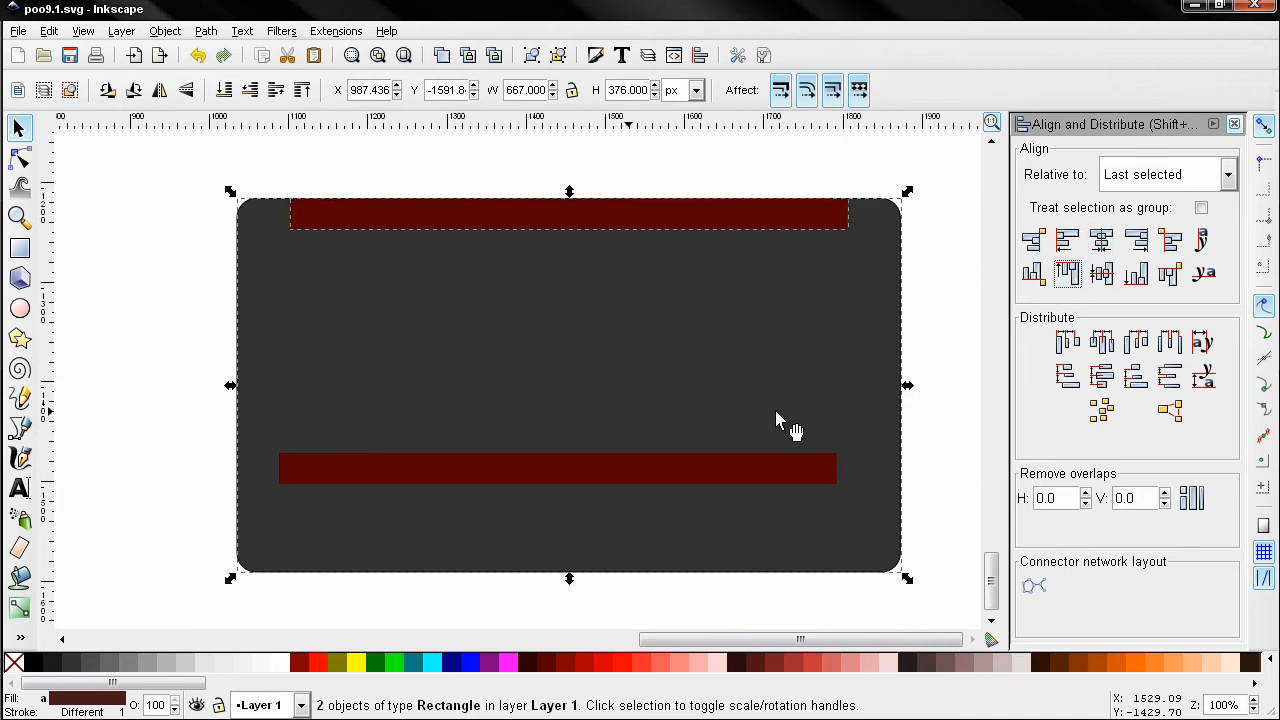
click(836, 490)
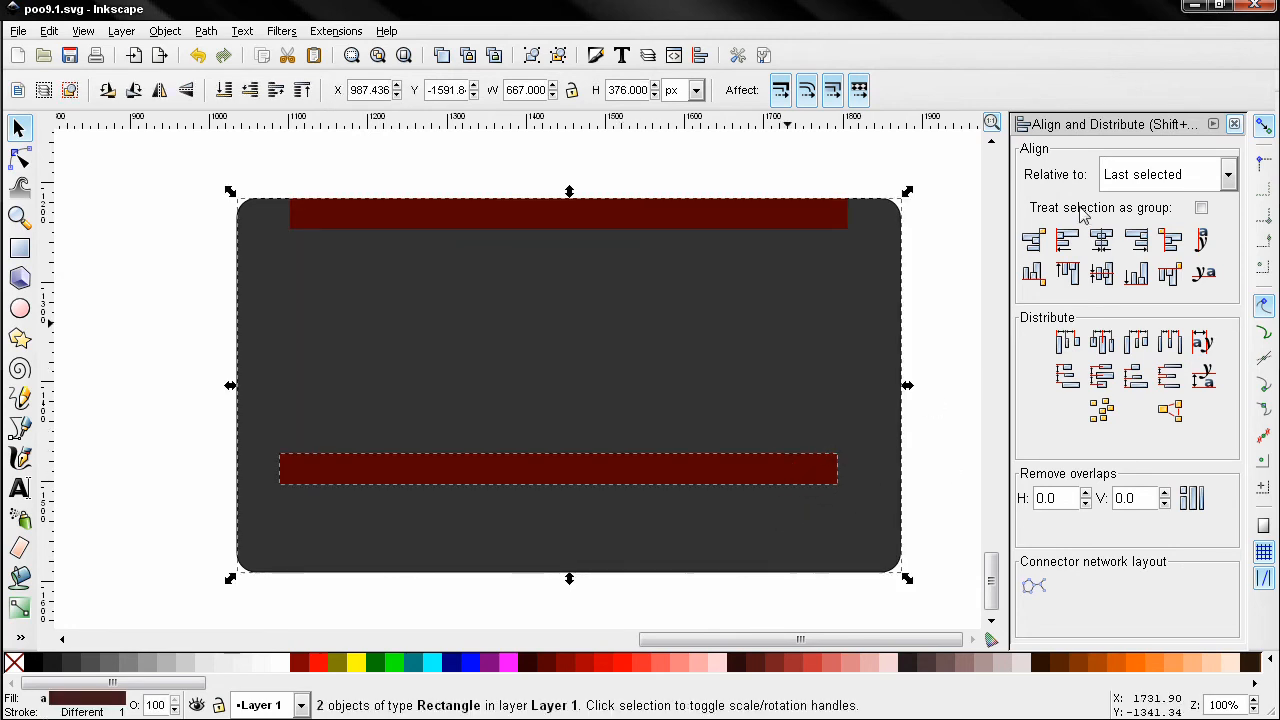
Step: Center the duplicated rail horizontally and bring it against the base's bottom edge
click(1100, 240)
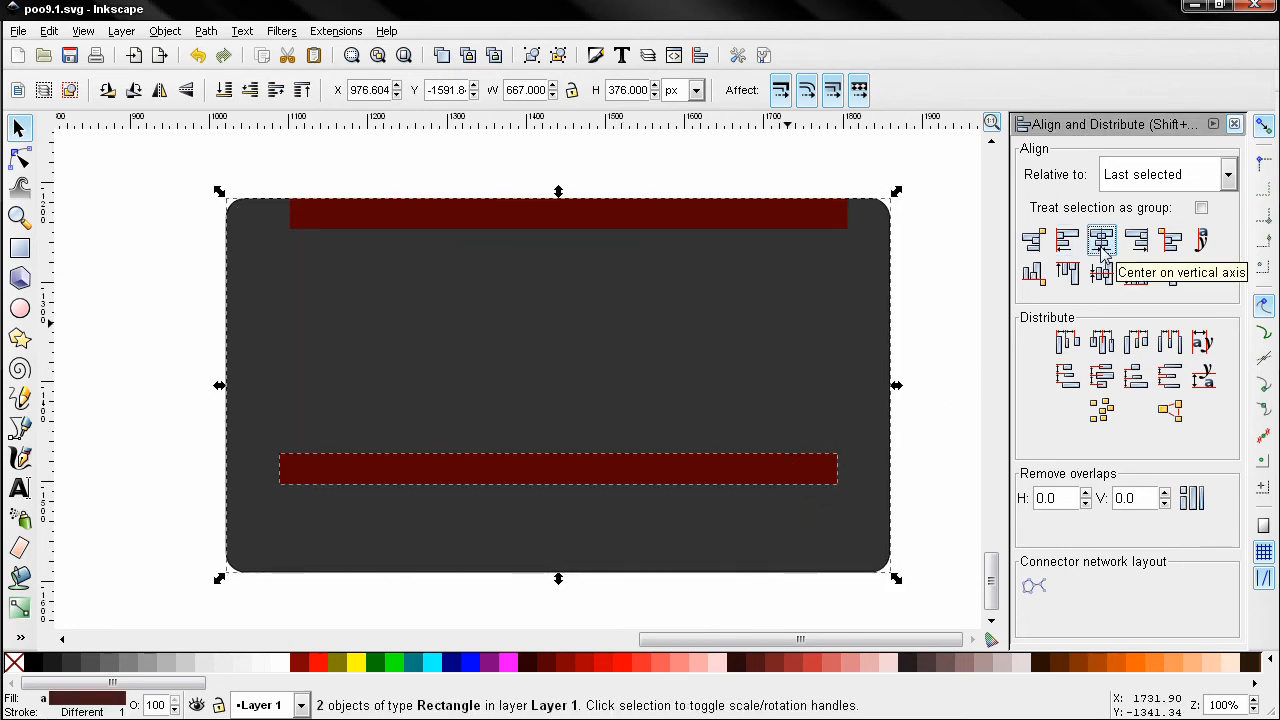
click(1100, 240)
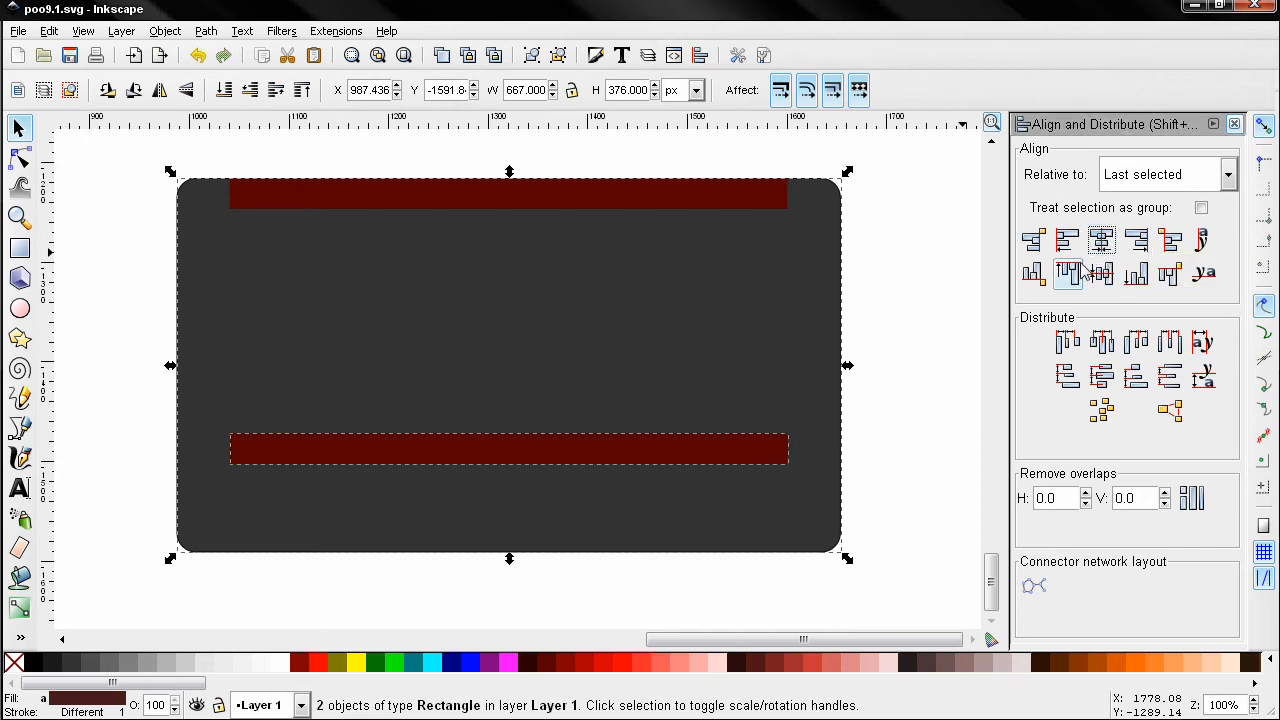
click(1136, 272)
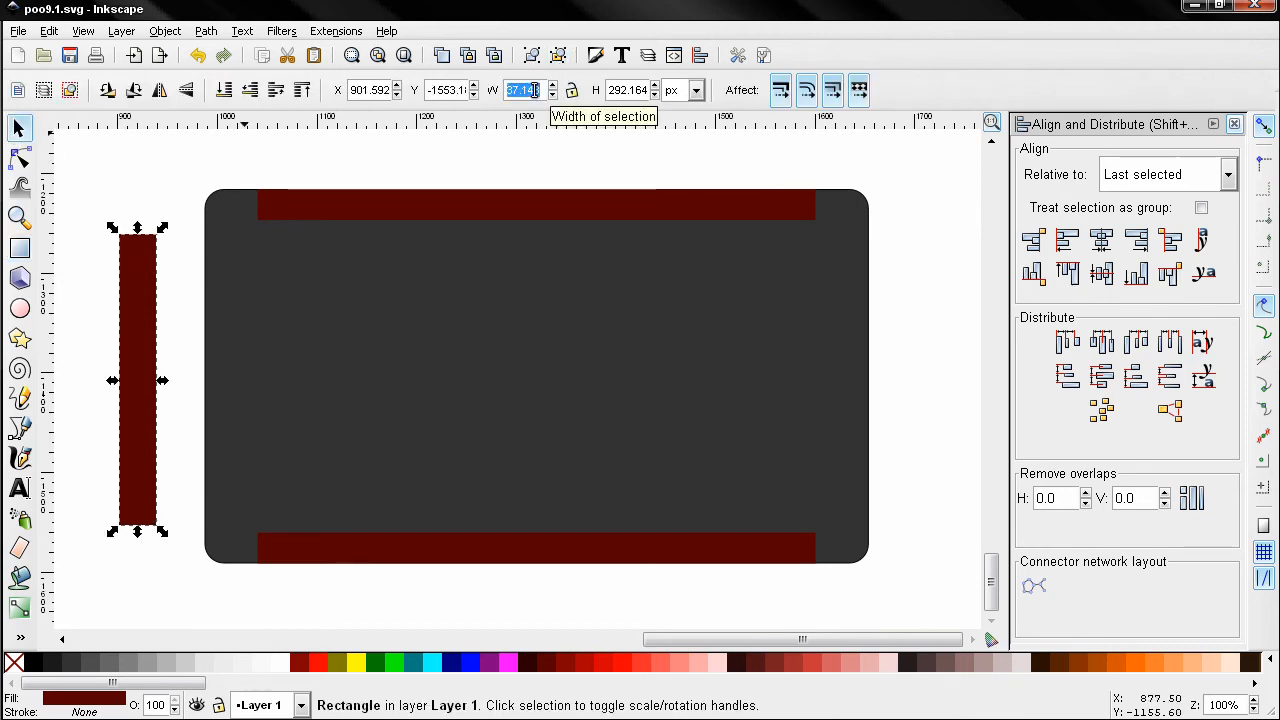
Step: Make a vertical 31 by 270 px dark red rail and place it inside the base's left side
text(21)
click(632, 90)
text(270.000)
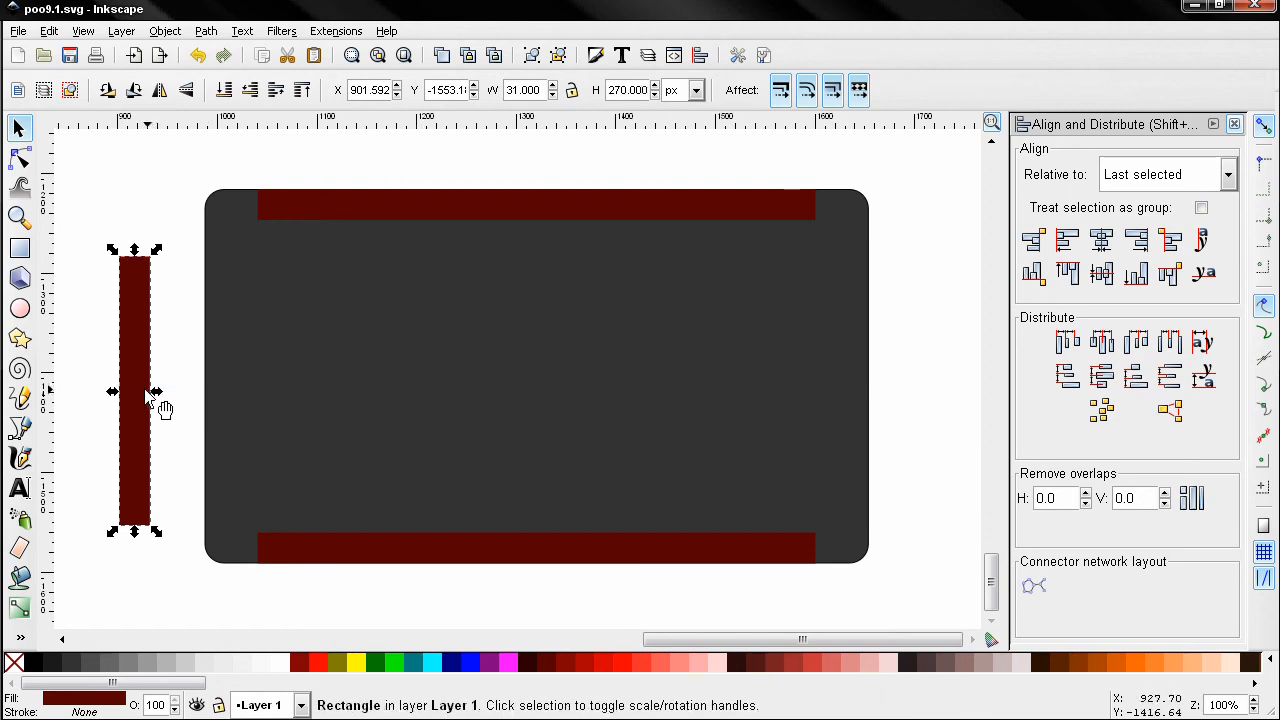
drag(134, 390, 728, 376)
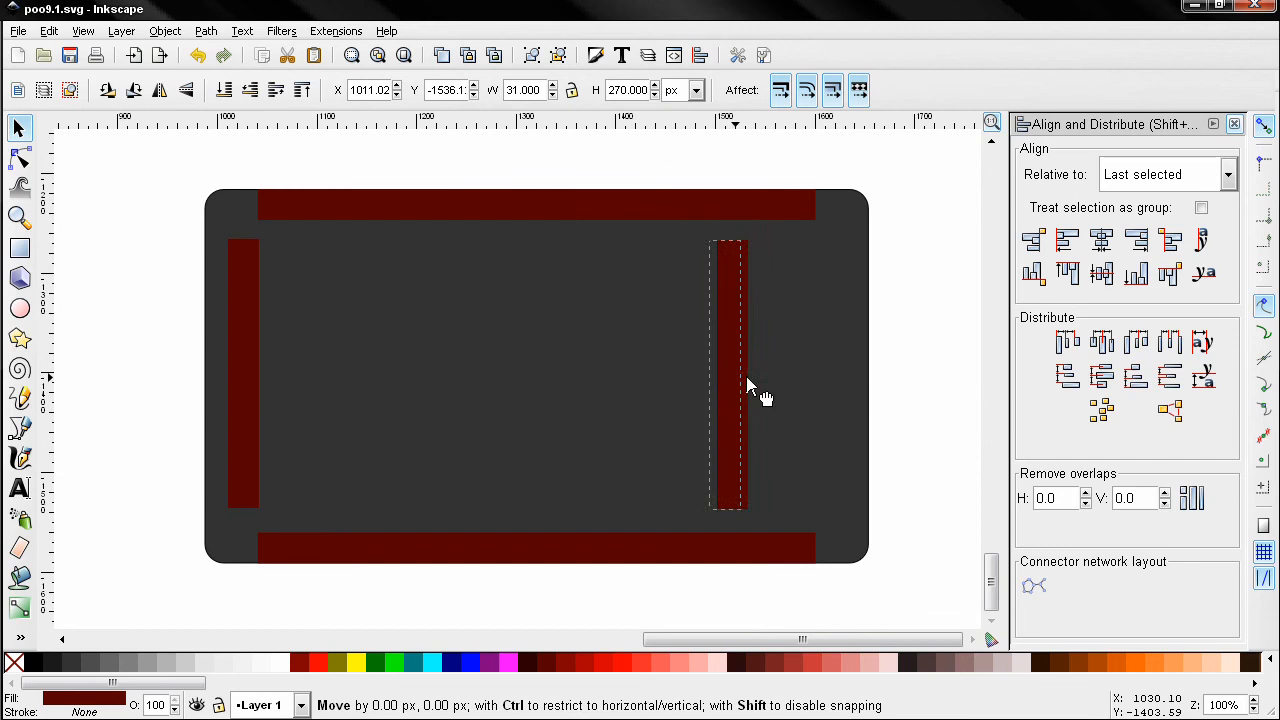
Step: Align the side rails flush to the base's left and right edges, vertically centered
drag(728, 376, 244, 376)
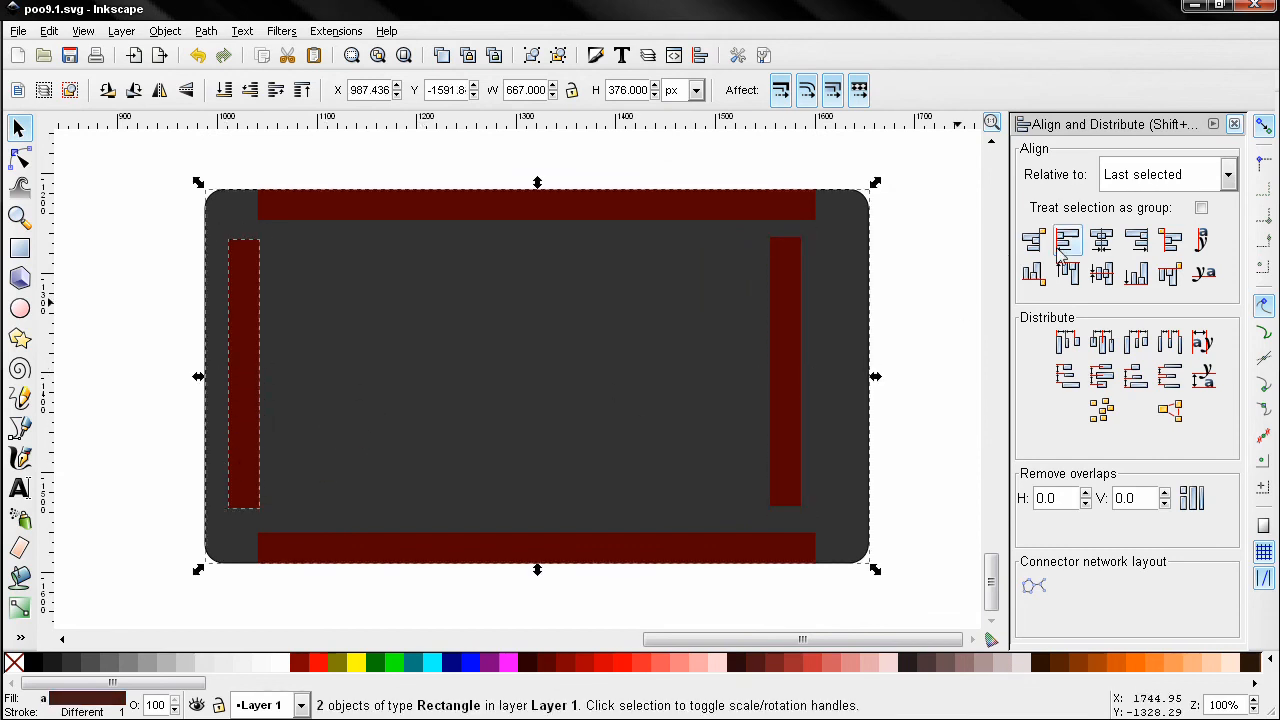
mouse_move(1100, 274)
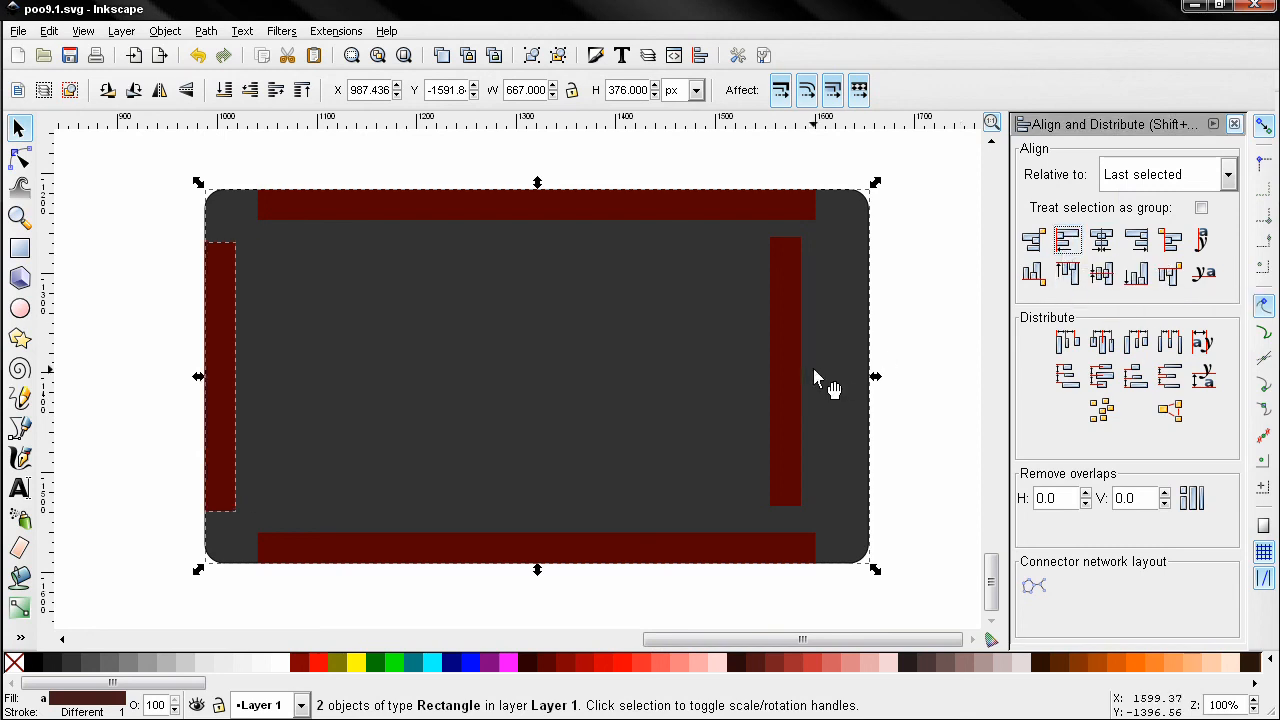
click(1068, 276)
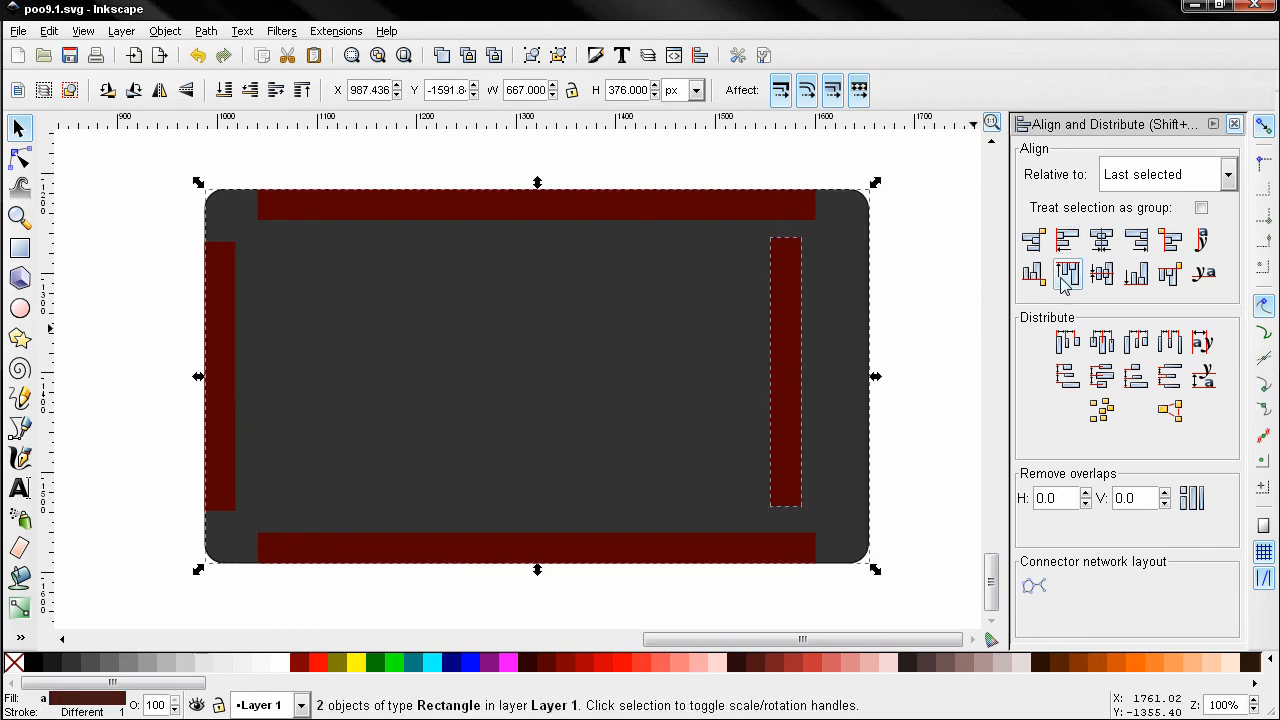
mouse_move(1100, 276)
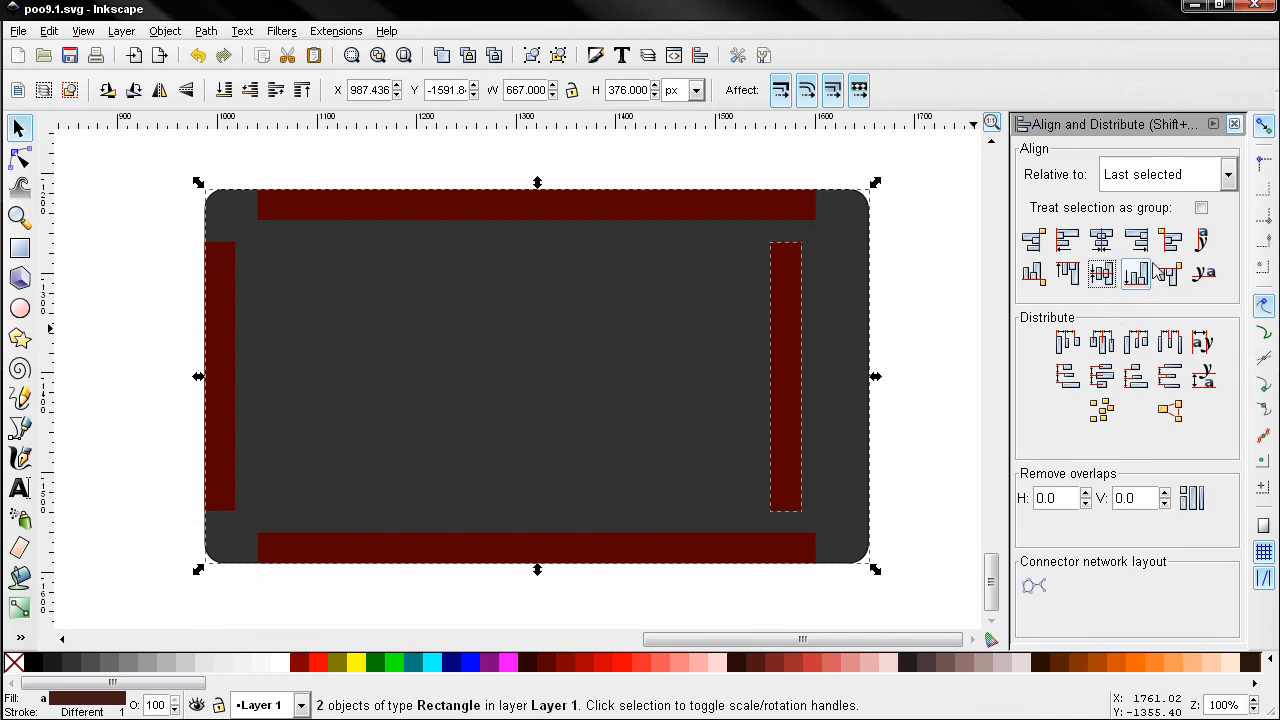
click(1136, 240)
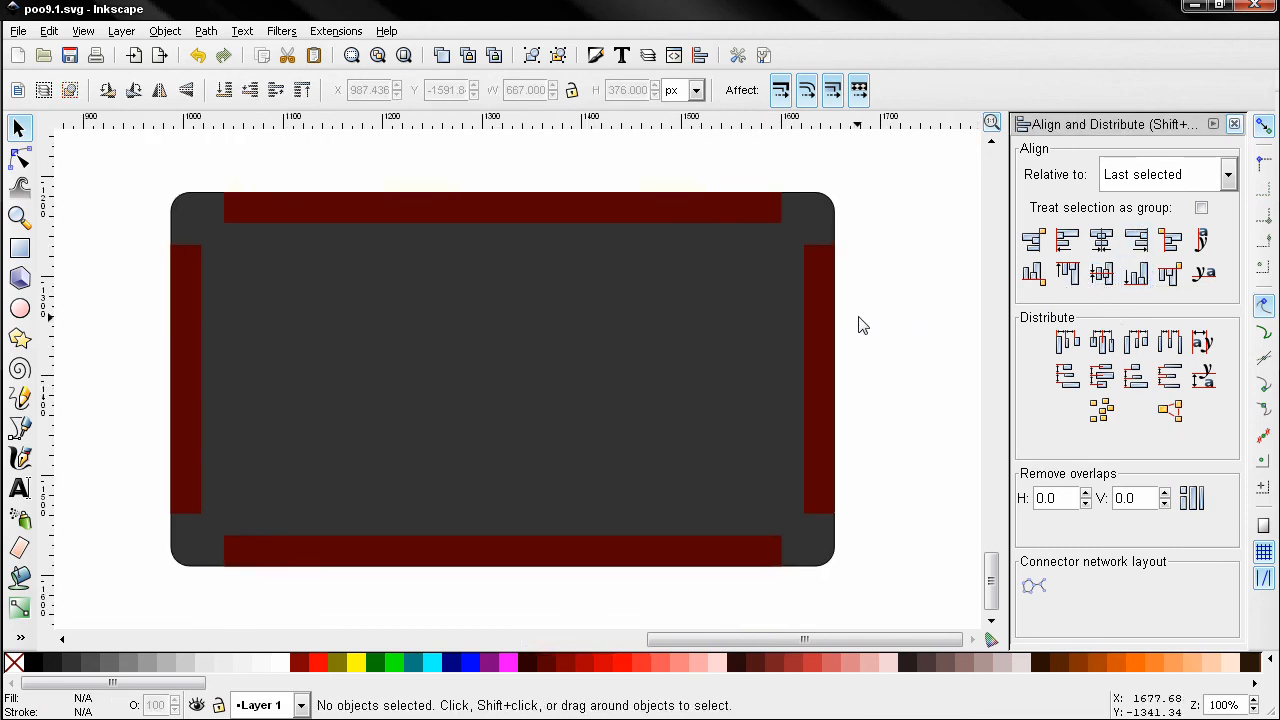
mouse_move(718, 216)
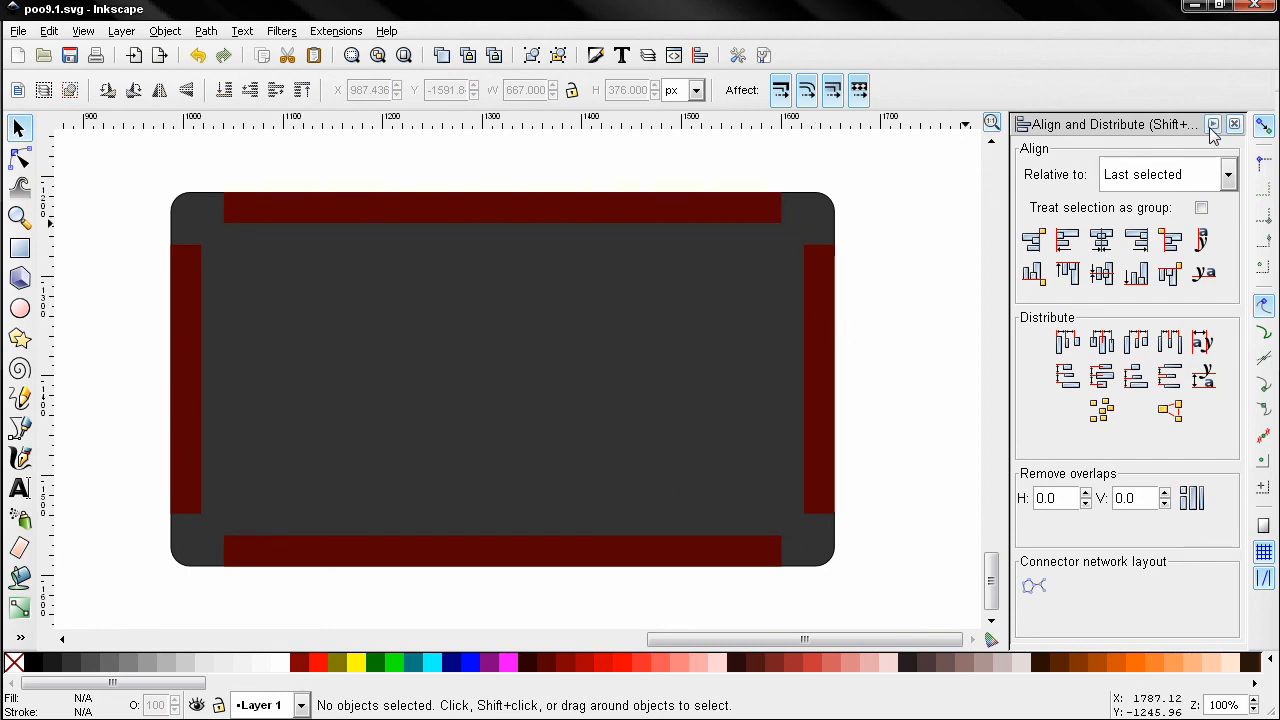
Step: Close the Align and Distribute panel, leaving the finished four-rail table
click(1232, 124)
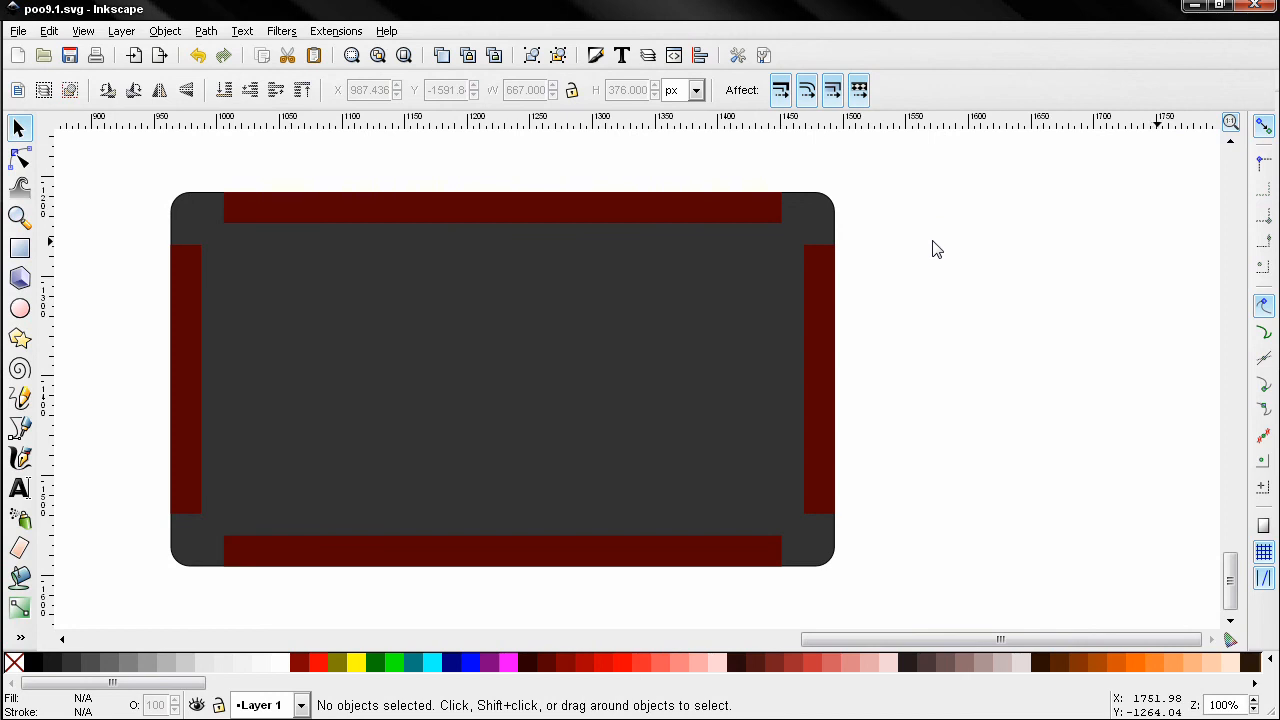